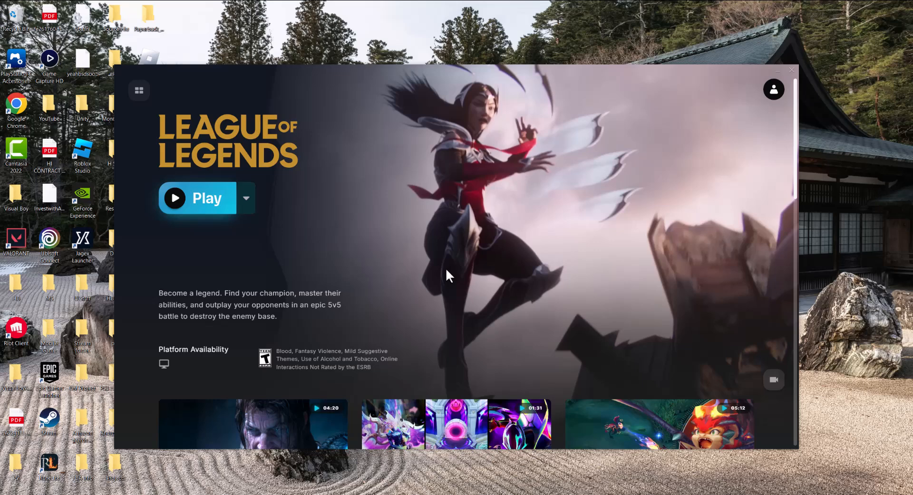
pyautogui.moveTo(431, 325)
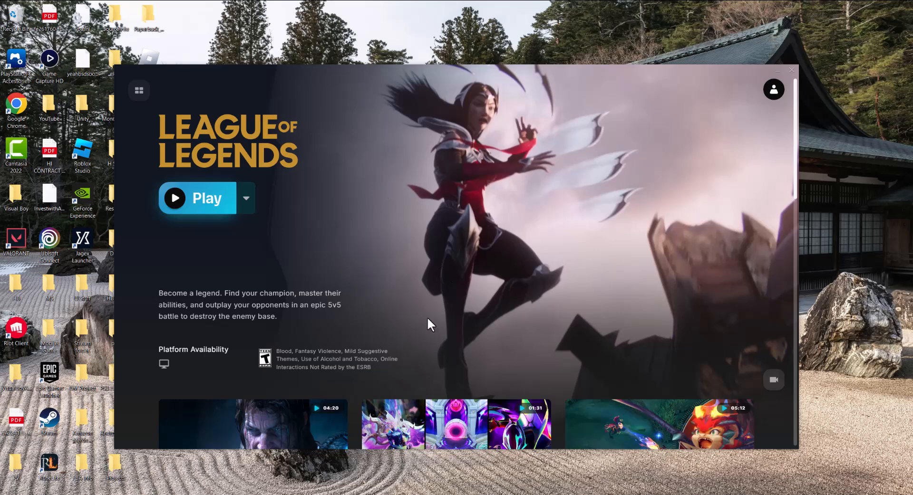
pyautogui.moveTo(416, 257)
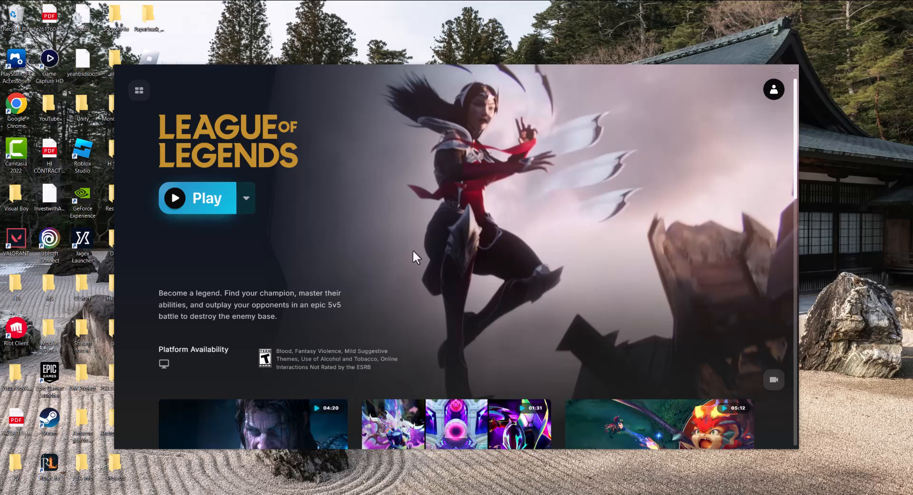
pyautogui.moveTo(242, 198)
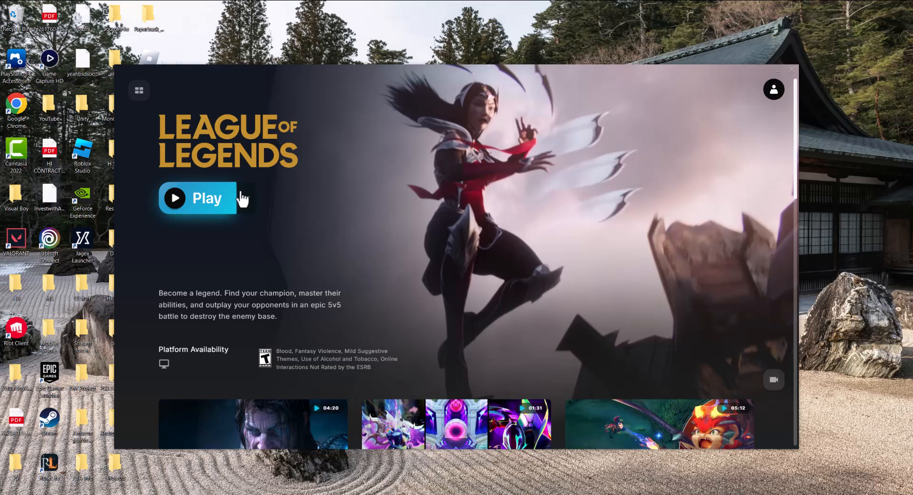
pyautogui.moveTo(697, 283)
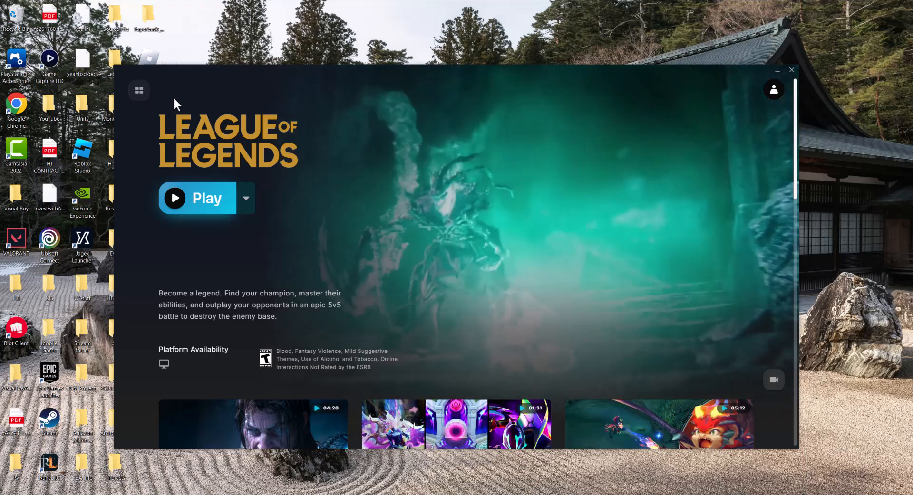
# Step: Launch an administrator Command Prompt by searching for cmd
pyautogui.click(245, 198)
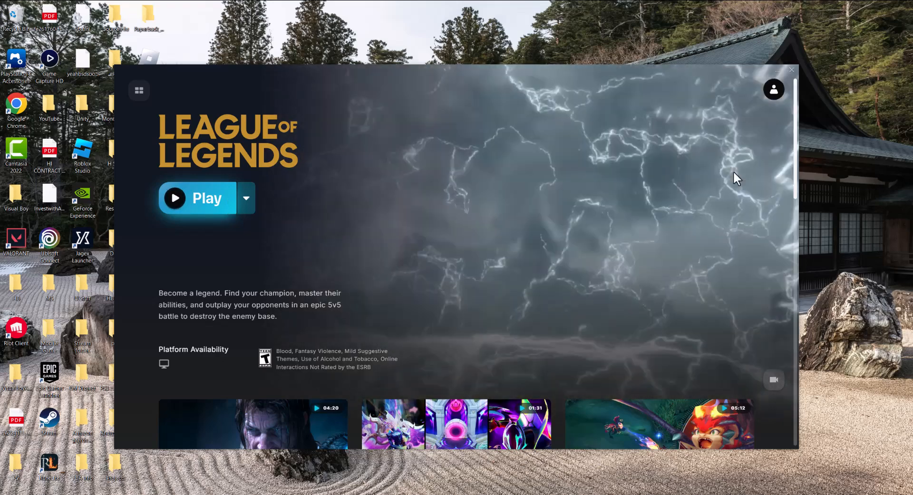
pyautogui.click(245, 197)
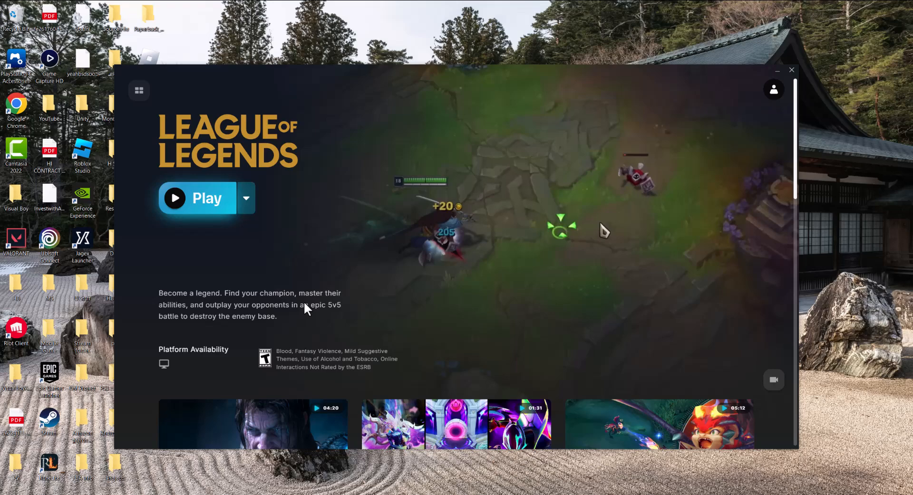
pyautogui.click(791, 70)
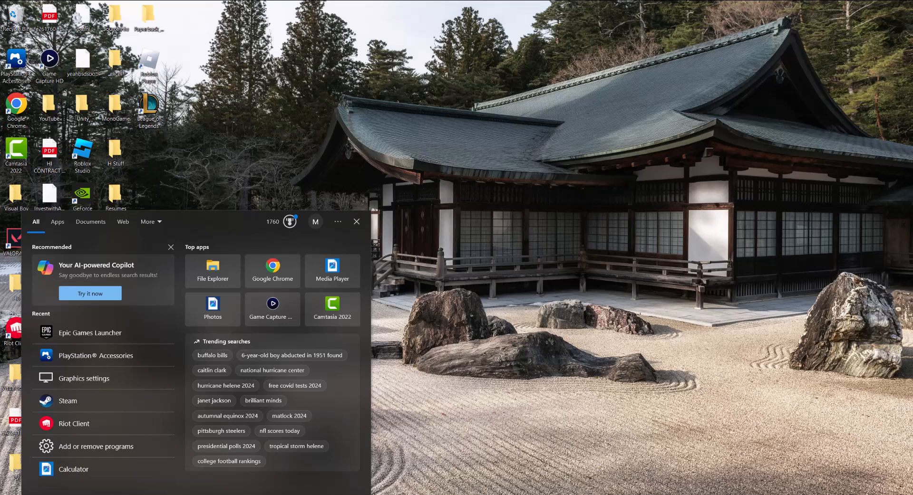
pyautogui.write('cmd')
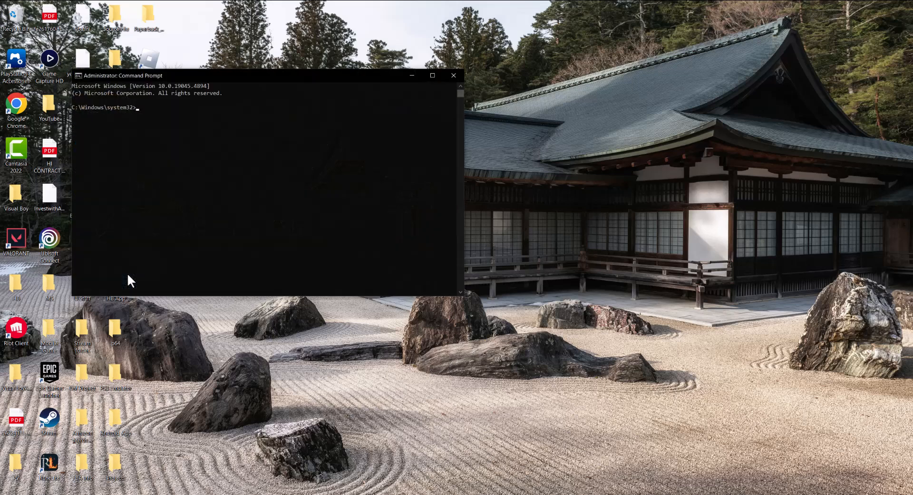
pyautogui.moveTo(285, 203)
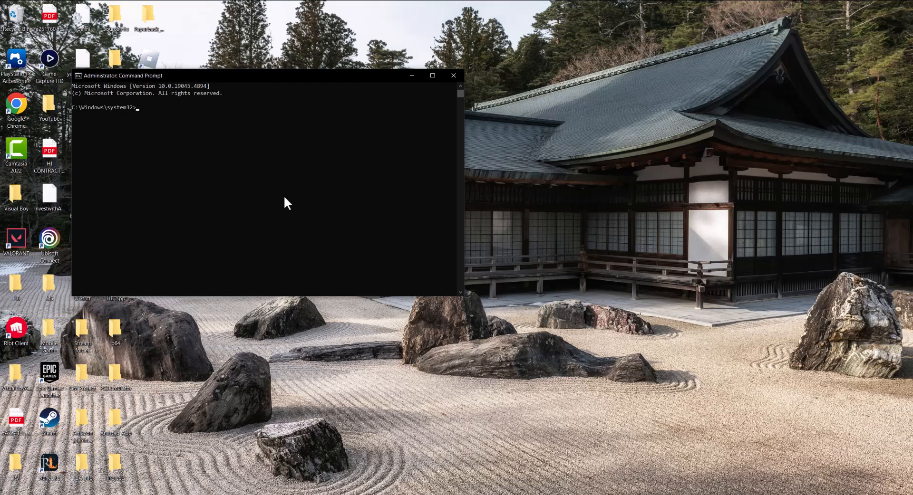
# Step: Run ipconfig /flushdns so the DNS resolver cache is successfully flushed
pyautogui.write('fl')
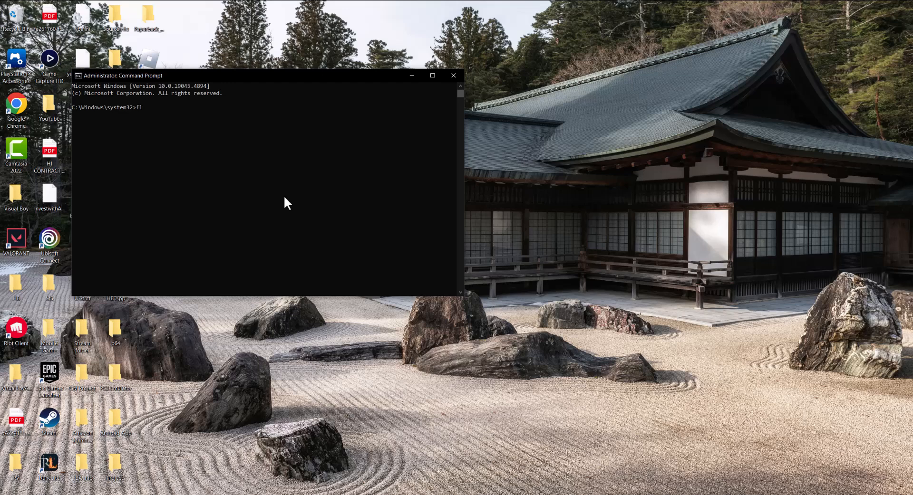
pyautogui.write('ipconfig /flu')
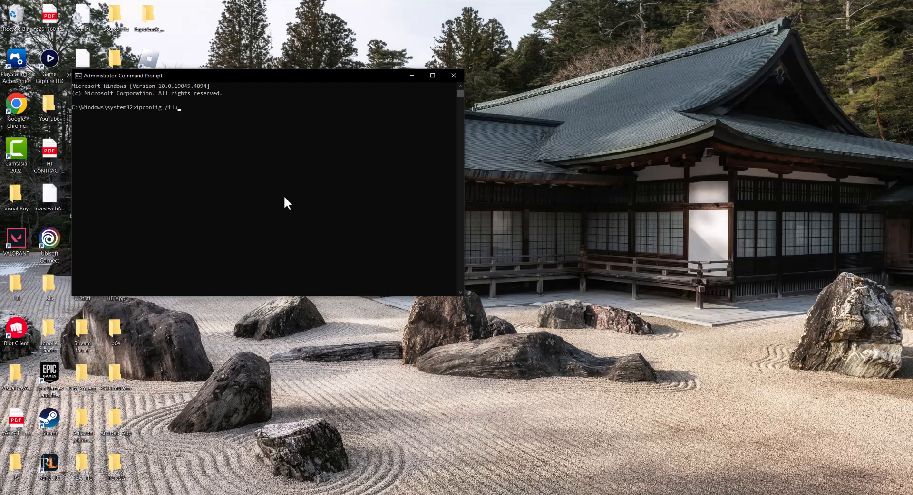
pyautogui.press('Return')
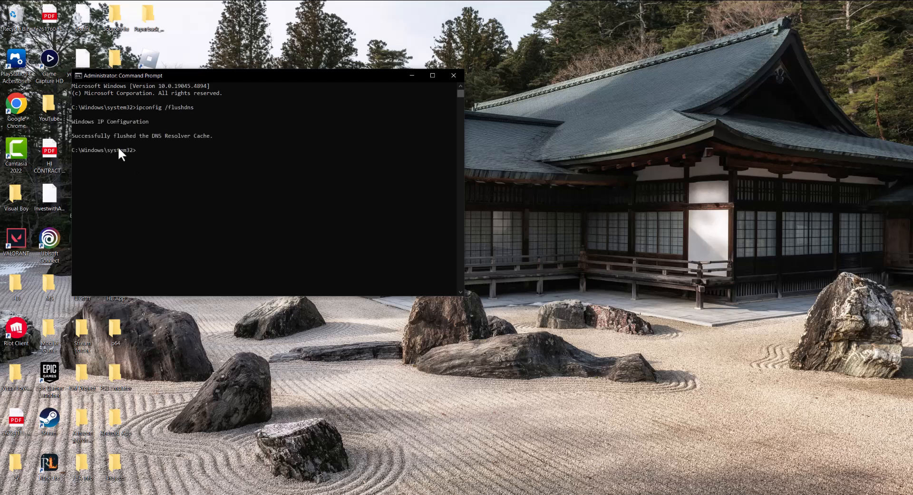
pyautogui.moveTo(175, 177)
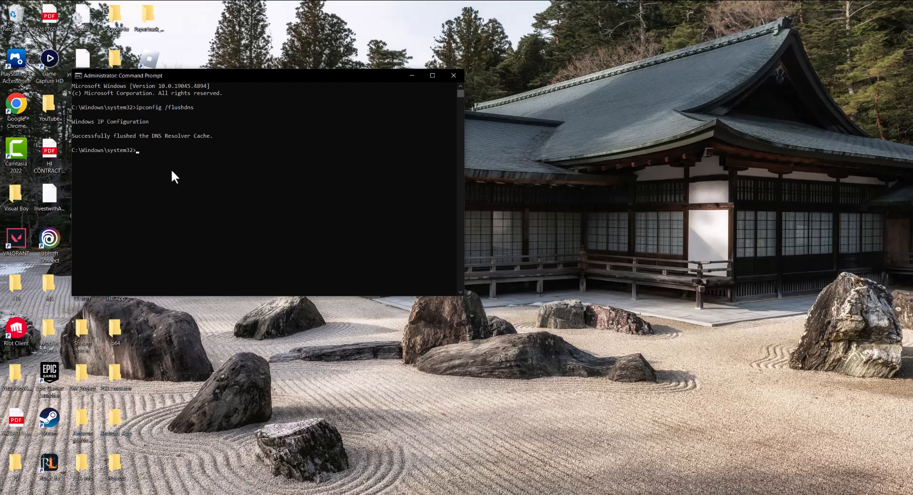
# Step: Confirm the Ethernet IPv4 DNS servers 1.1.1.1 and 1.0.0.1 and close the network windows
pyautogui.click(454, 75)
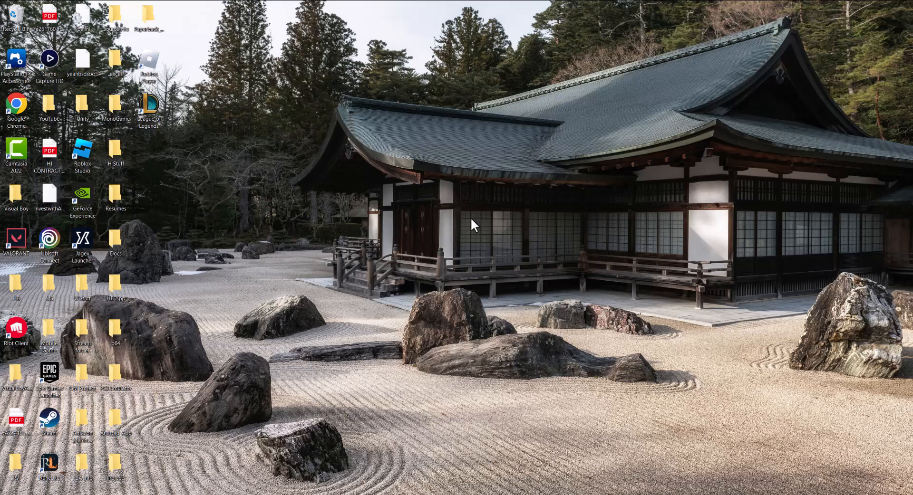
pyautogui.rightClick(364, 165)
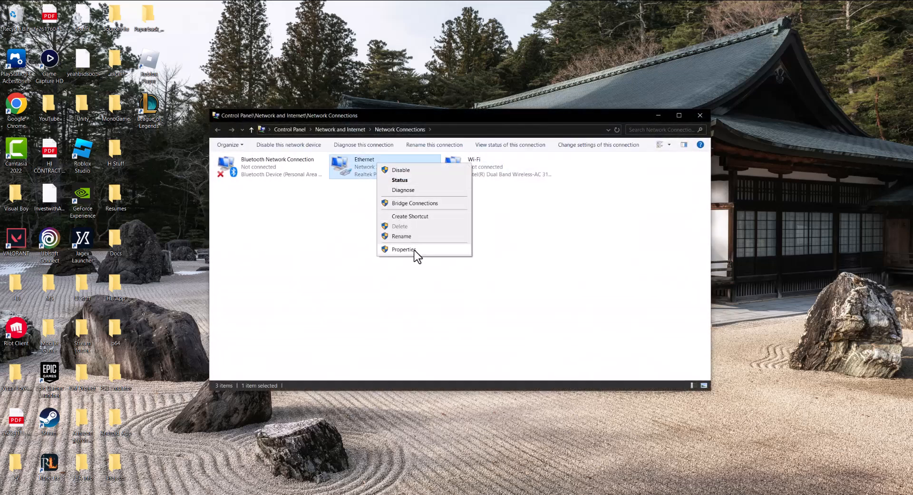
pyautogui.click(403, 250)
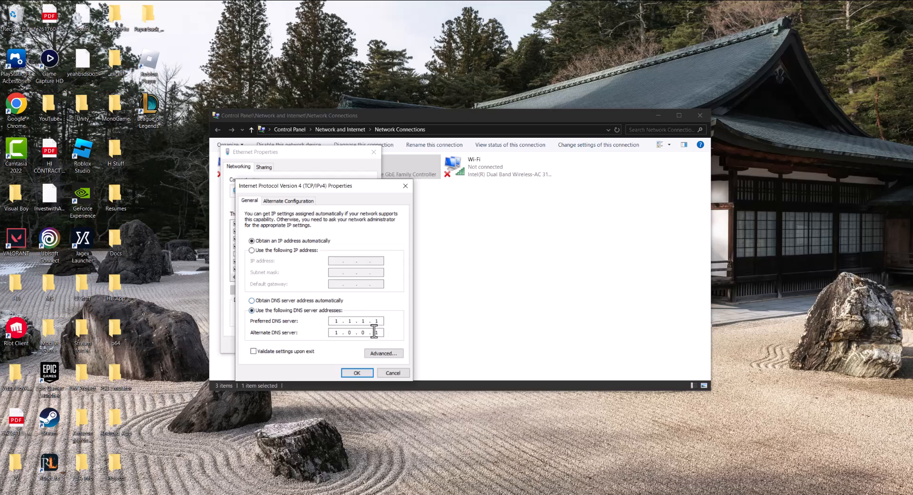
pyautogui.click(356, 372)
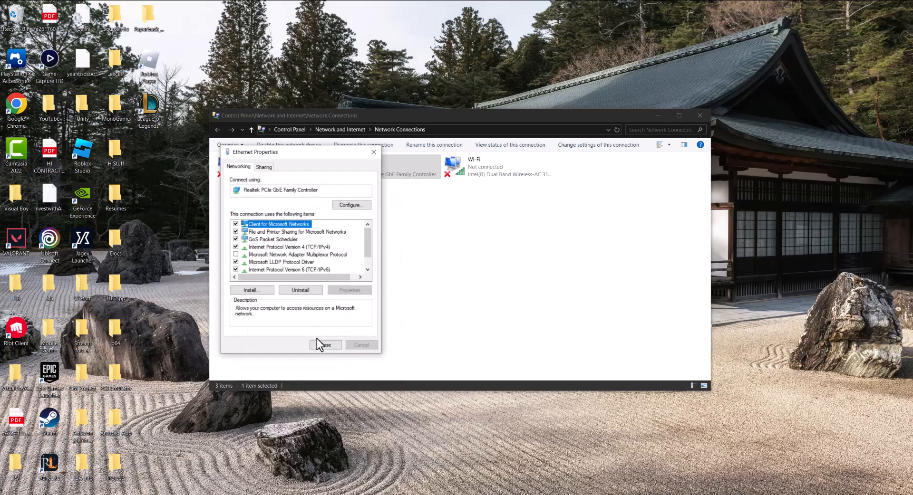
pyautogui.click(325, 345)
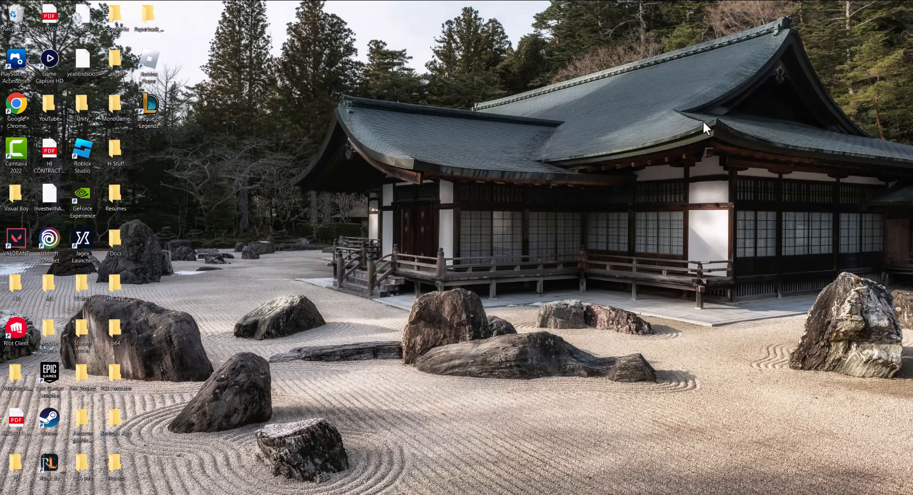
pyautogui.moveTo(623, 135)
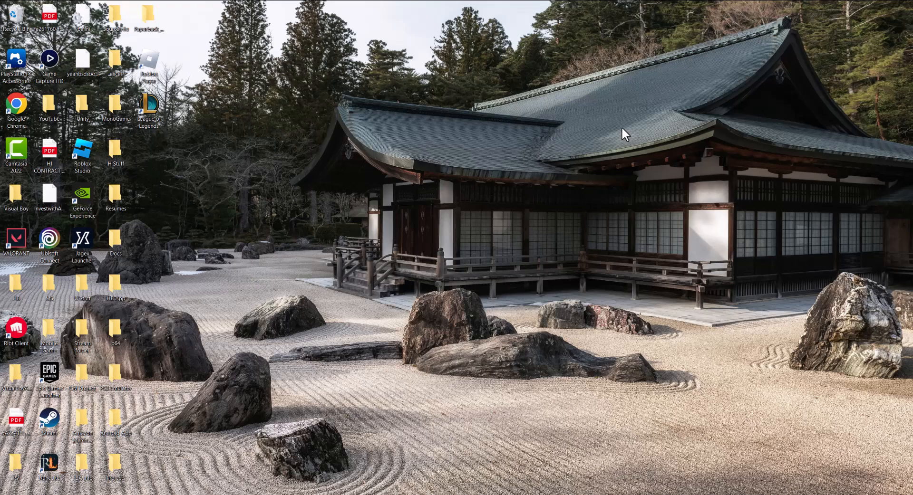
pyautogui.moveTo(233, 279)
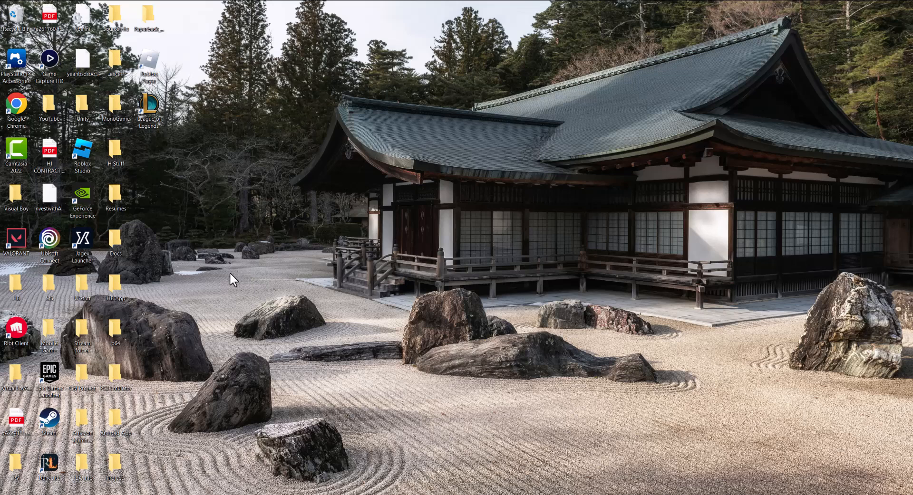
pyautogui.moveTo(226, 411)
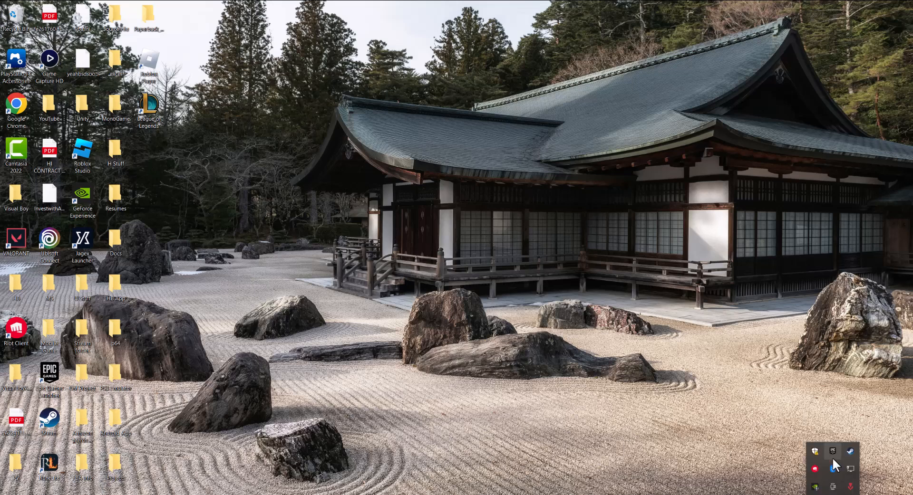
pyautogui.doubleClick(50, 375)
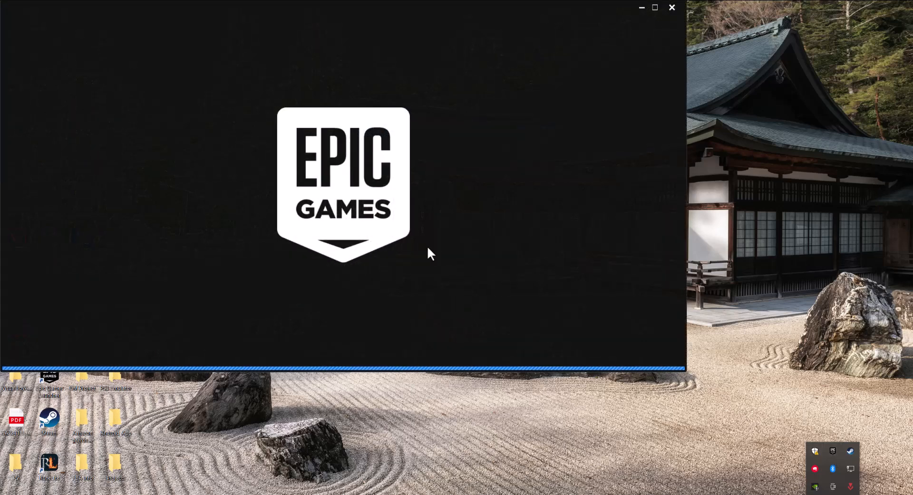
pyautogui.click(672, 7)
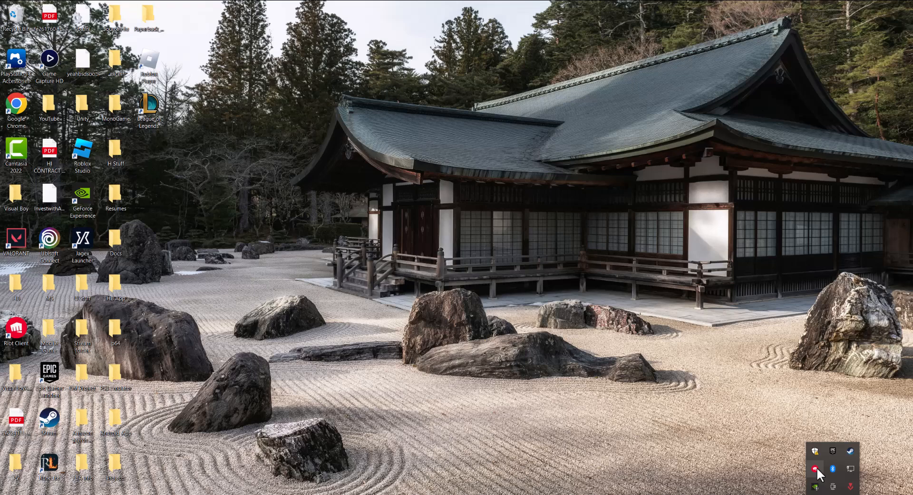
pyautogui.moveTo(535, 325)
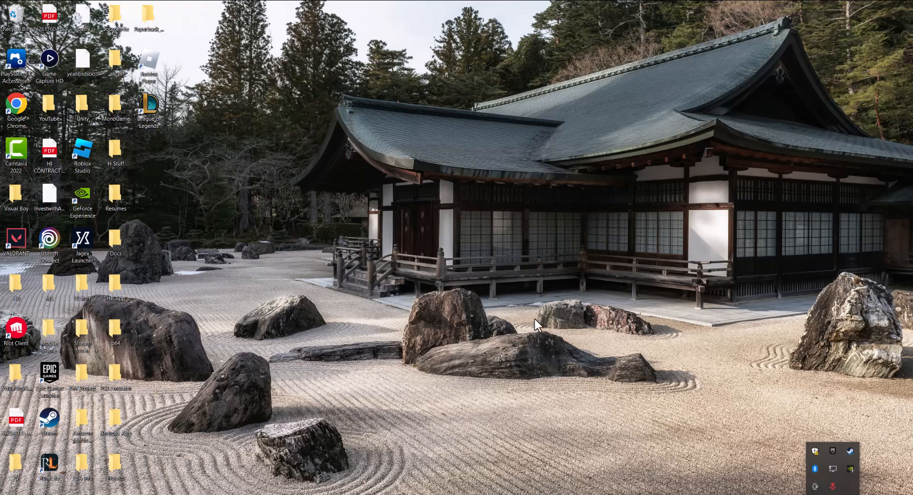
pyautogui.moveTo(447, 238)
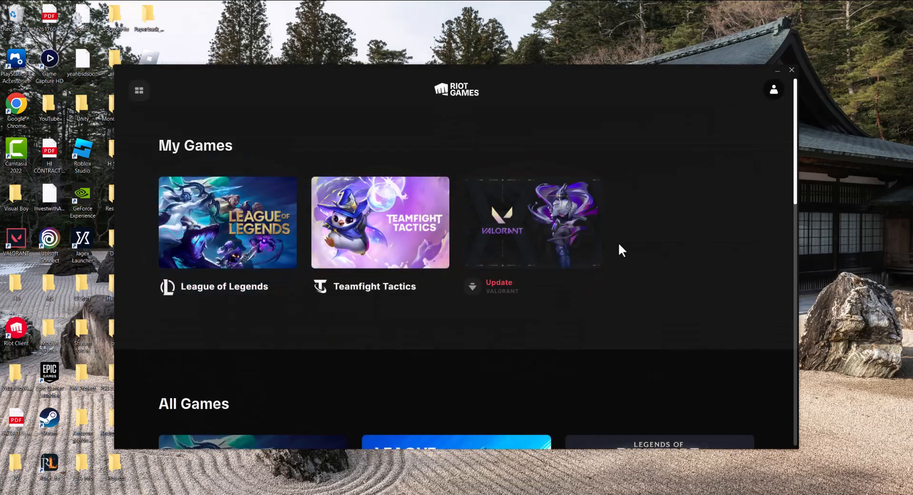
# Step: Go to the League of Legends page and bring up its auto-update settings
pyautogui.click(227, 222)
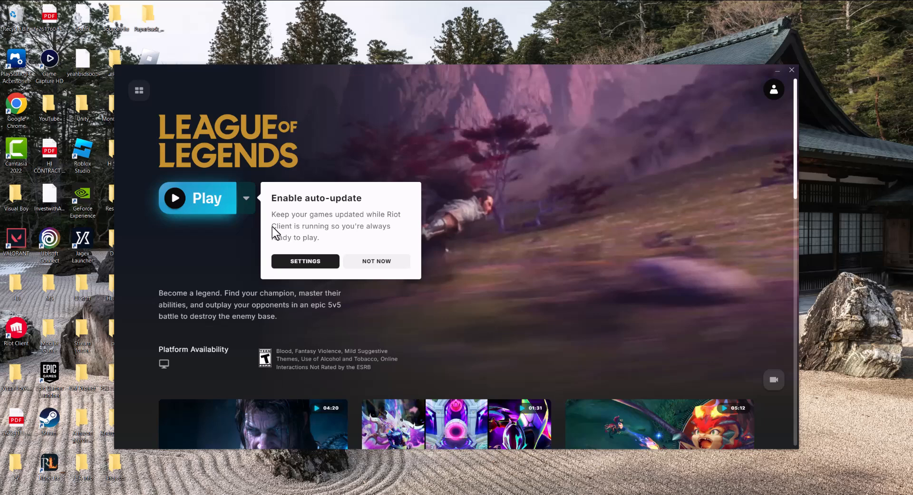
pyautogui.click(375, 260)
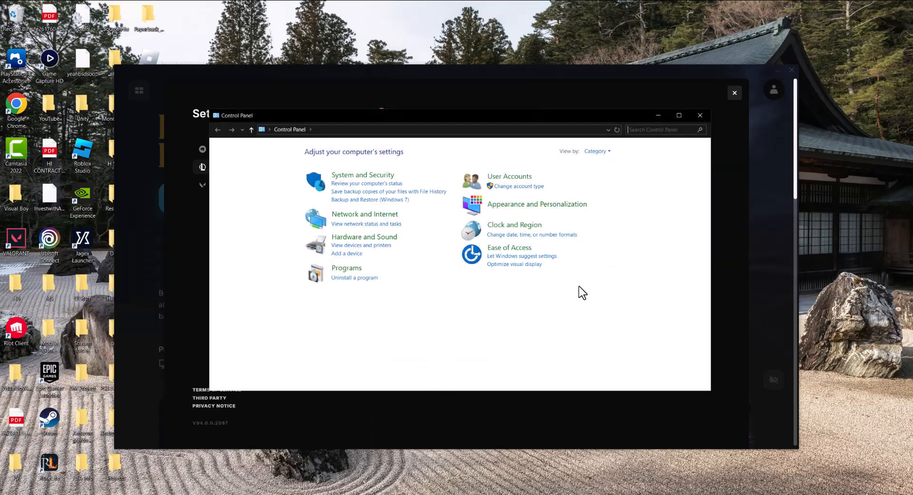
# Step: Show Programs and Features and select League of Legends for uninstall
pyautogui.click(354, 278)
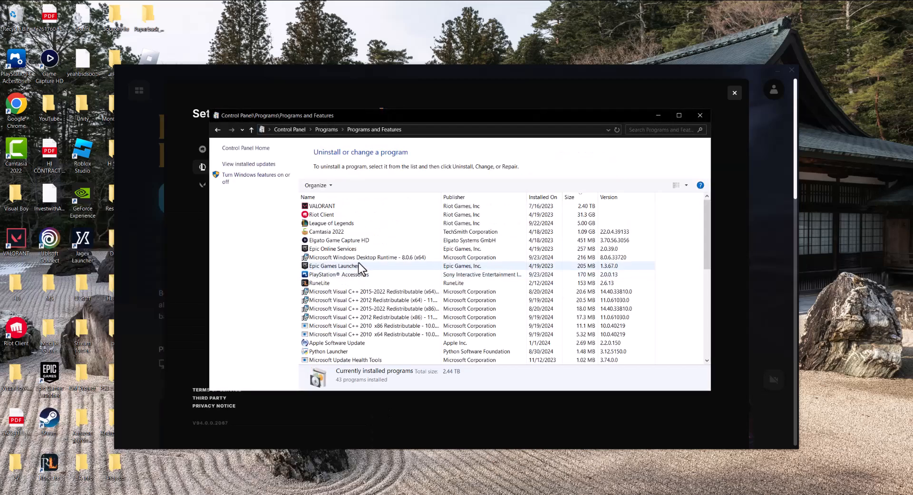
pyautogui.click(331, 224)
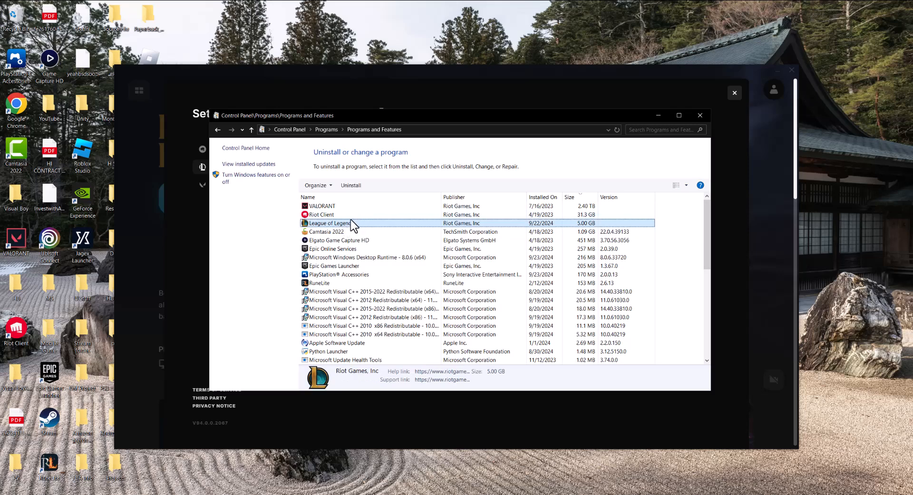
pyautogui.moveTo(349, 197)
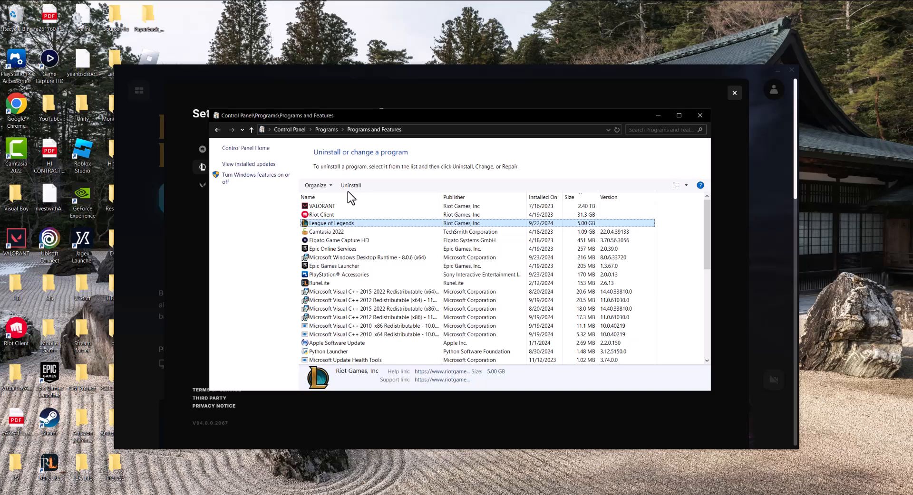
pyautogui.moveTo(378, 162)
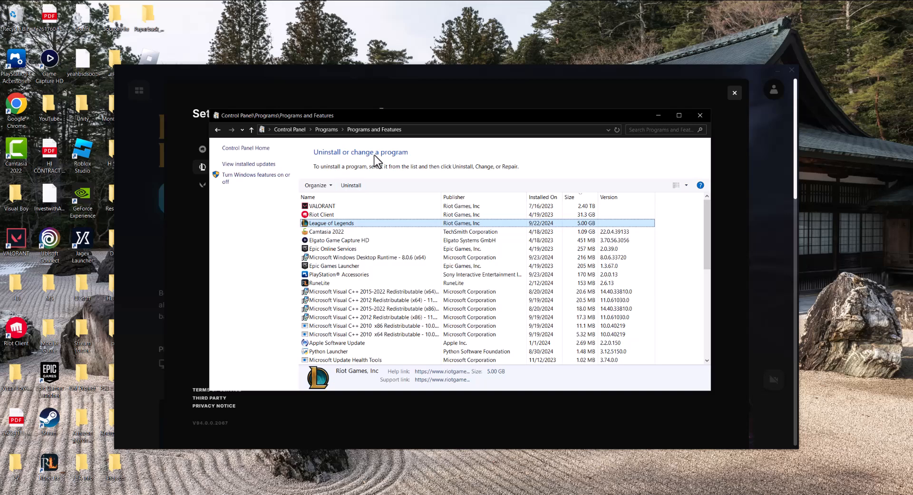
pyautogui.moveTo(428, 113)
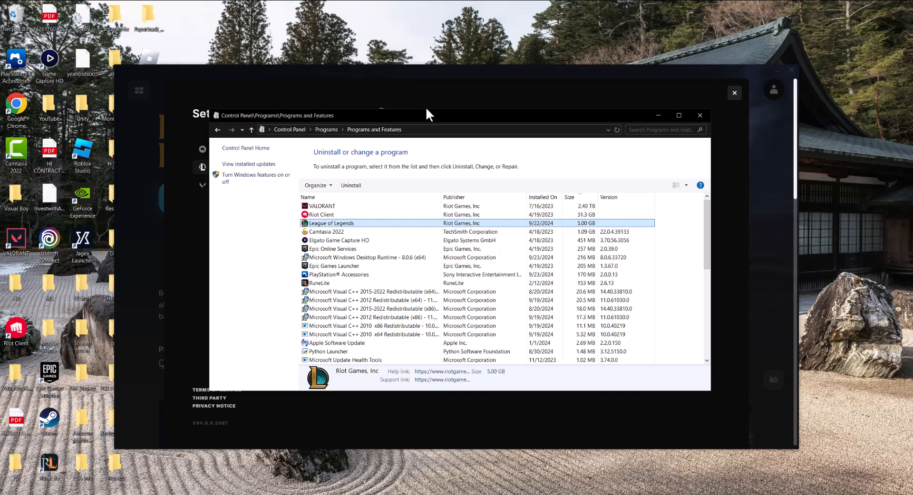